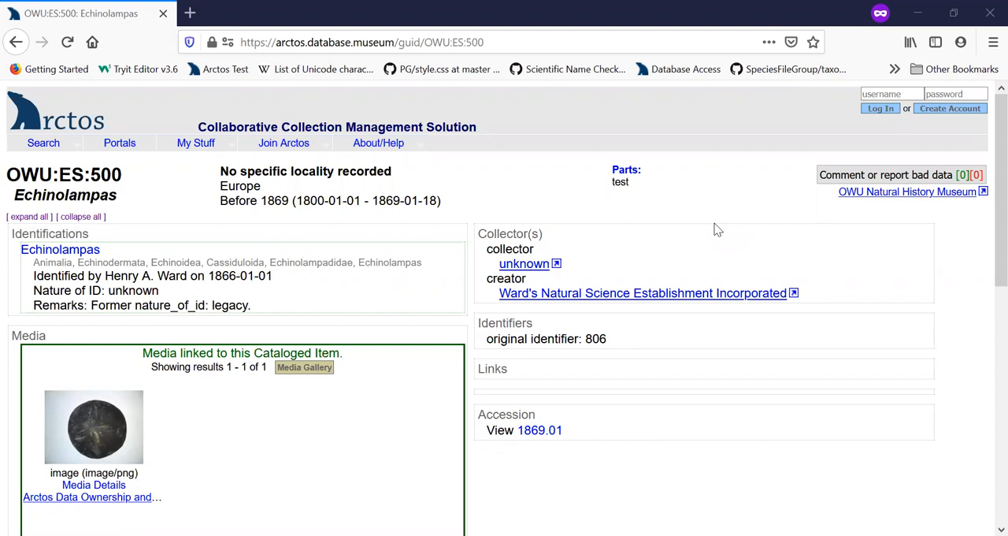
{"action": "mouse_move", "coordinate": [801, 142]}
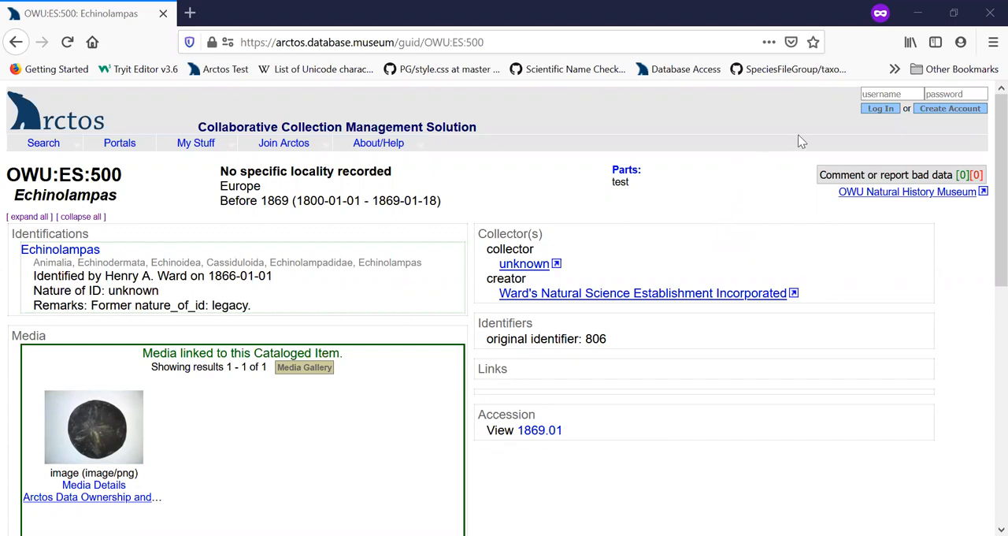
{"action": "mouse_move", "coordinate": [844, 240]}
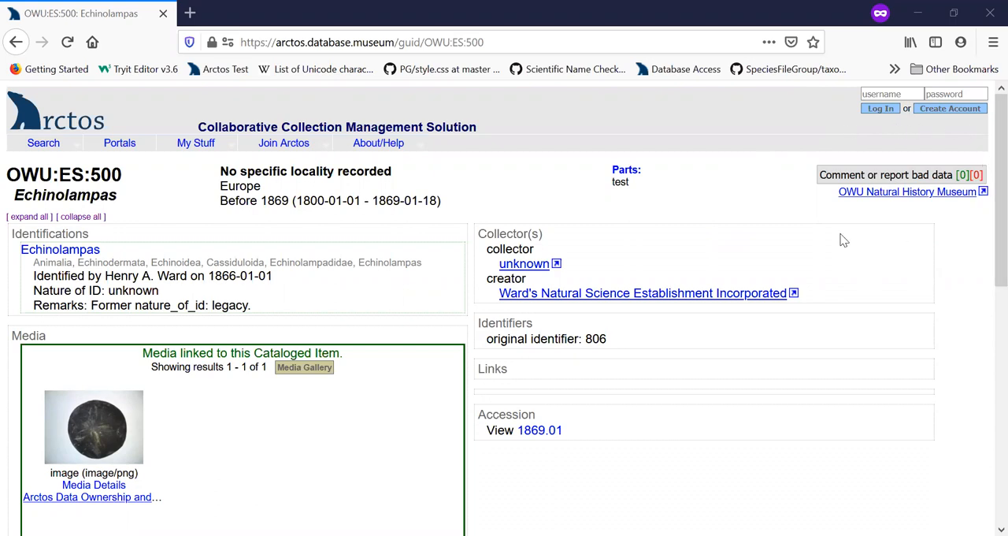
{"action": "mouse_move", "coordinate": [790, 148]}
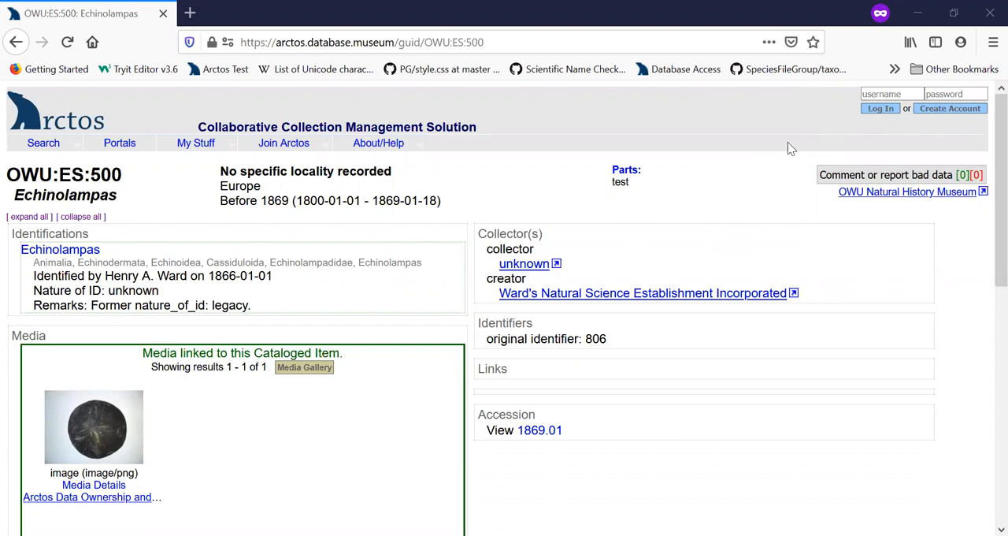
{"action": "mouse_move", "coordinate": [753, 172]}
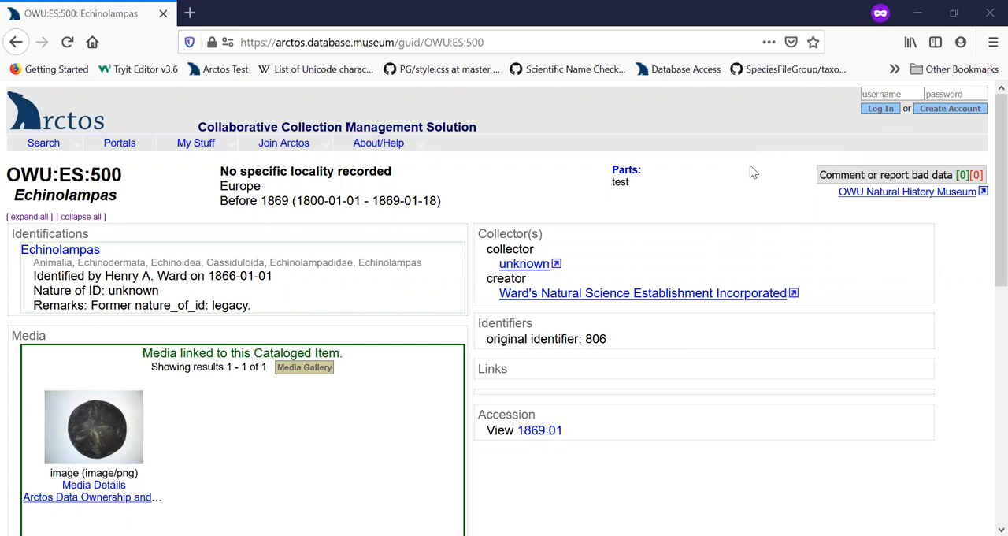
{"action": "mouse_move", "coordinate": [321, 278]}
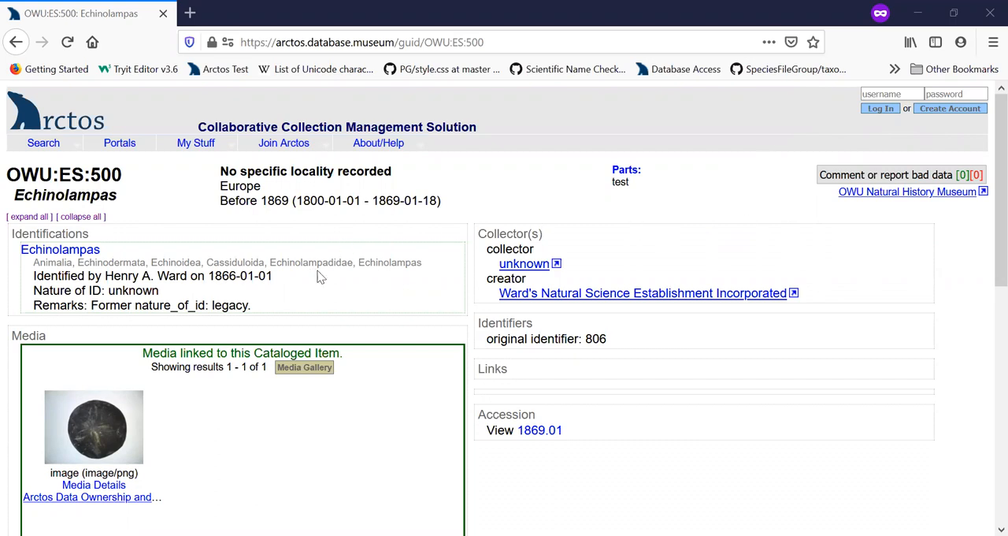
{"action": "mouse_move", "coordinate": [350, 325]}
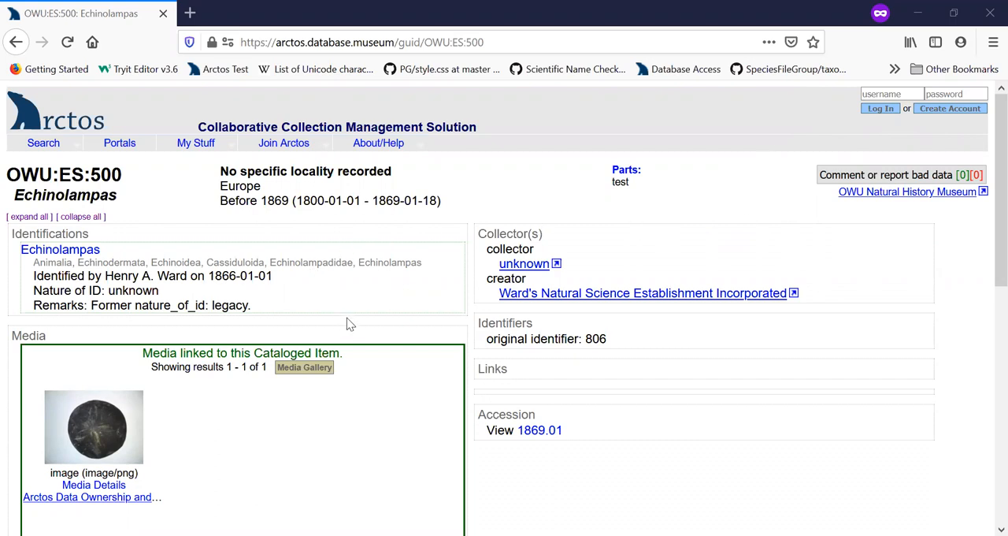
{"action": "mouse_move", "coordinate": [346, 318]}
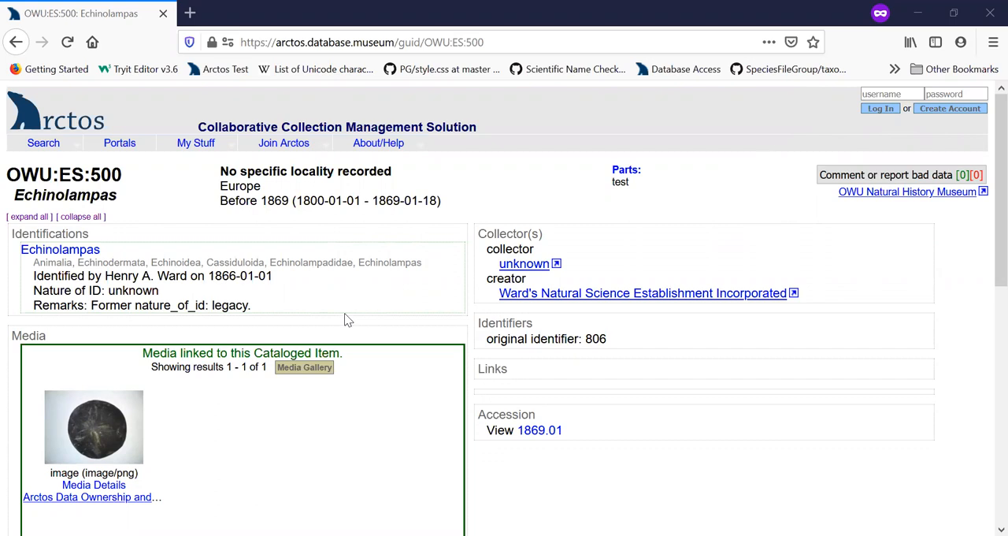
{"action": "mouse_move", "coordinate": [491, 290]}
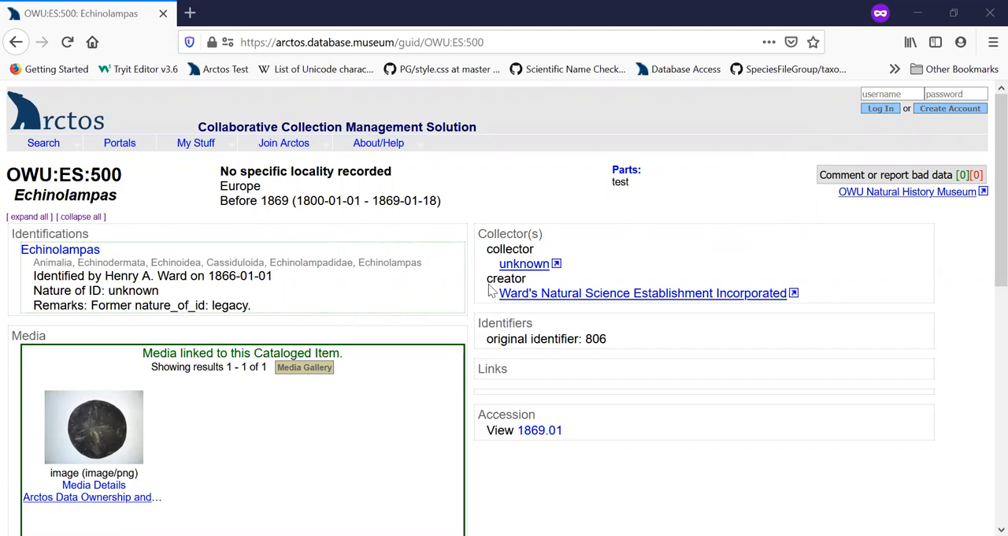
{"action": "mouse_move", "coordinate": [490, 284]}
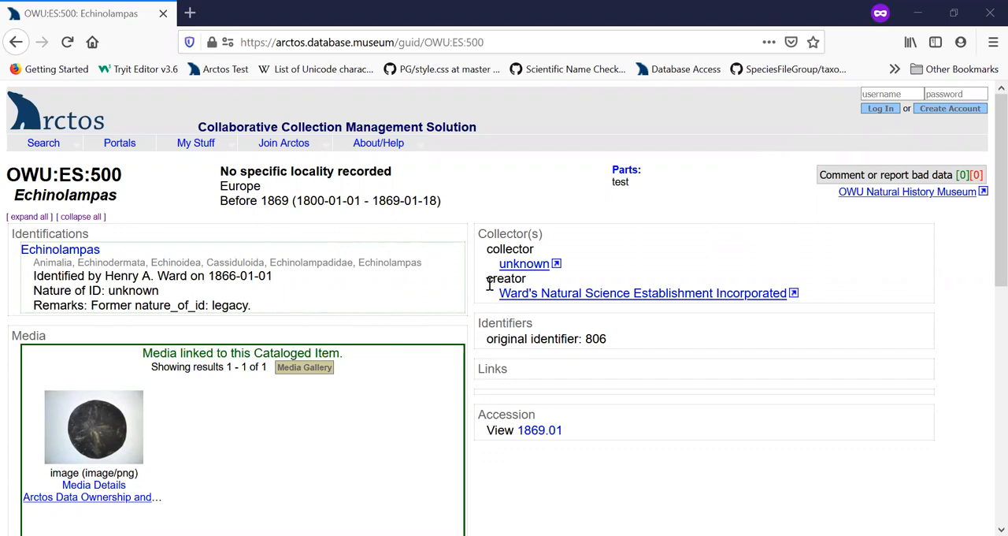
{"action": "mouse_move", "coordinate": [164, 430]}
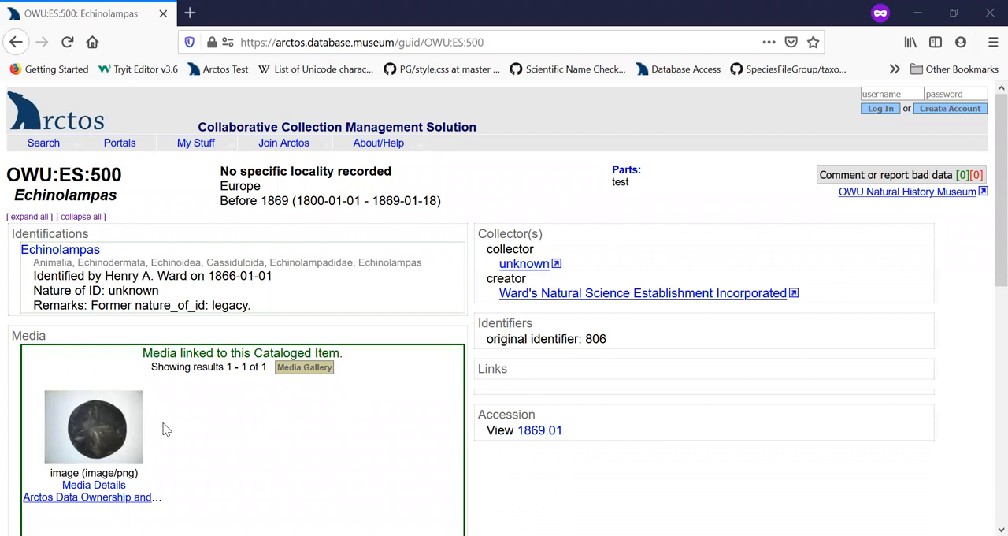
{"action": "mouse_move", "coordinate": [189, 432]}
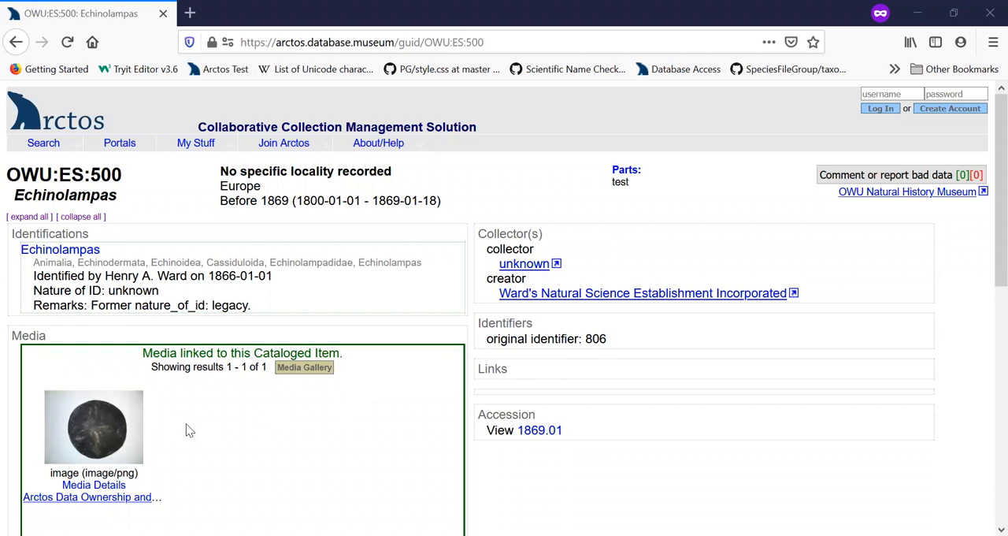
{"action": "mouse_move", "coordinate": [901, 319]}
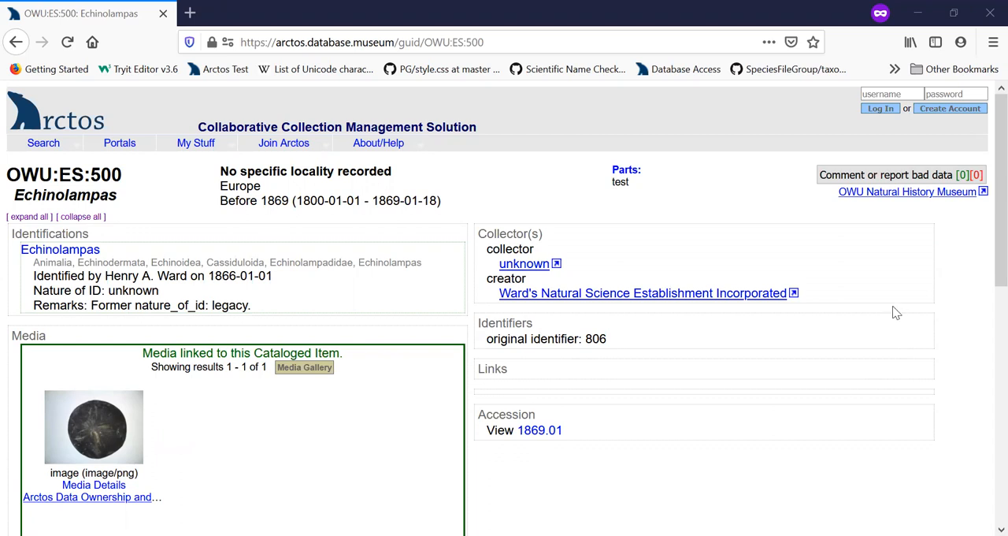
{"action": "mouse_move", "coordinate": [897, 176]}
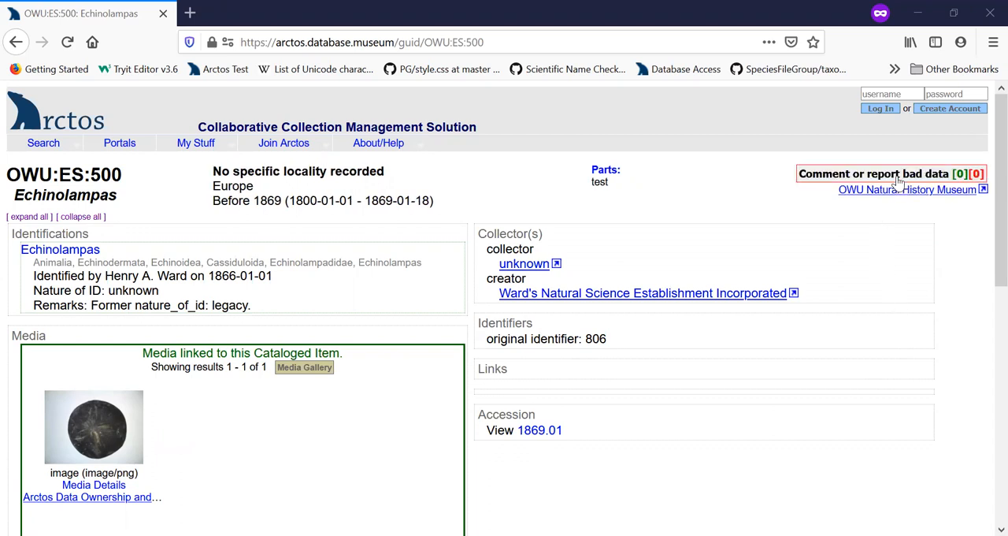
Begin the annotation noting the object was probably not "created" by Ward and suggesting an addition.
{"action": "left_click", "coordinate": [882, 173]}
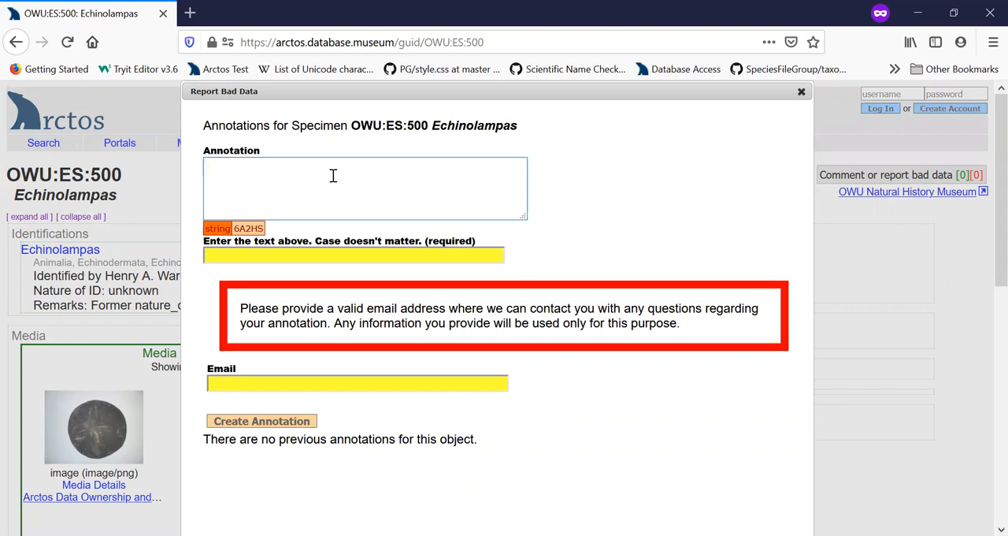
{"action": "type", "text": "This"}
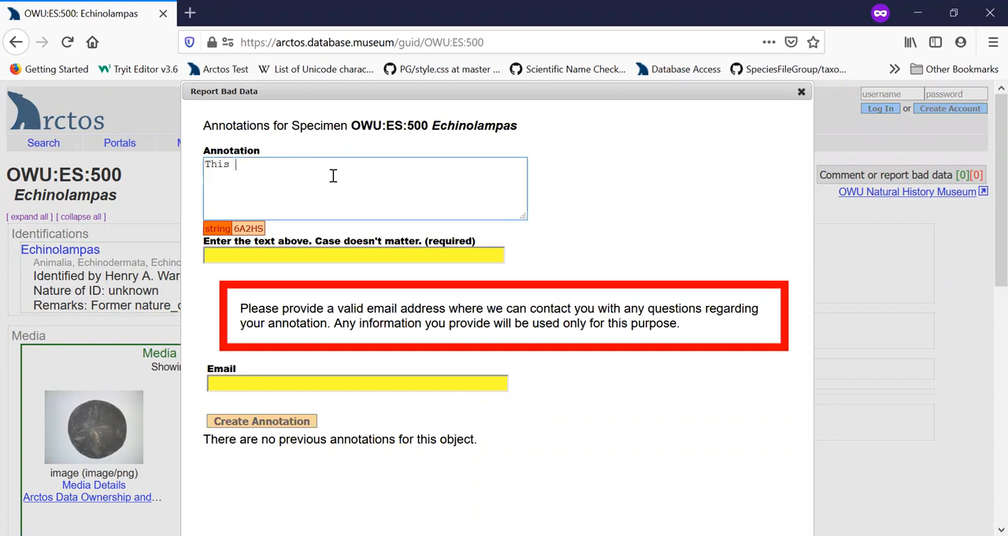
{"action": "type", "text": "object"}
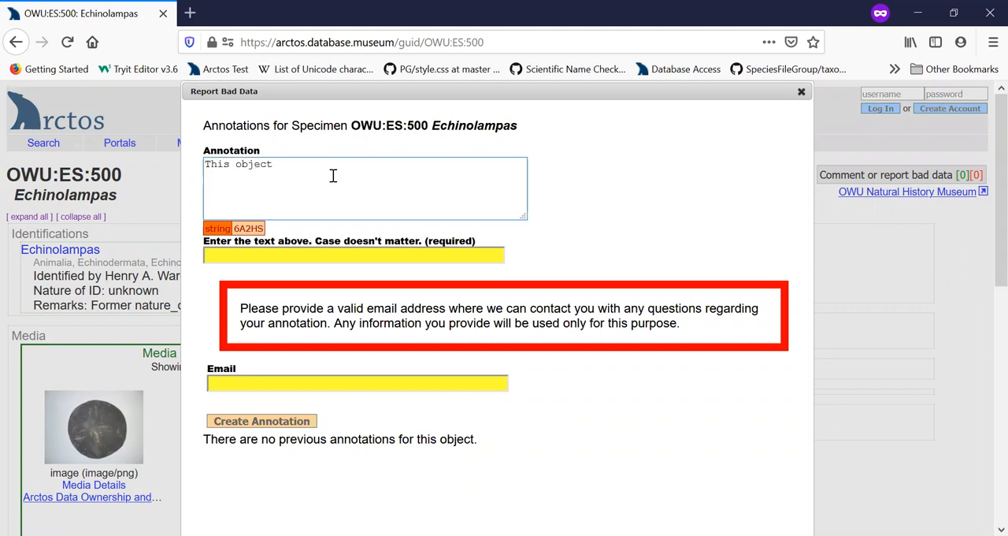
{"action": "type", "text": "was probab"}
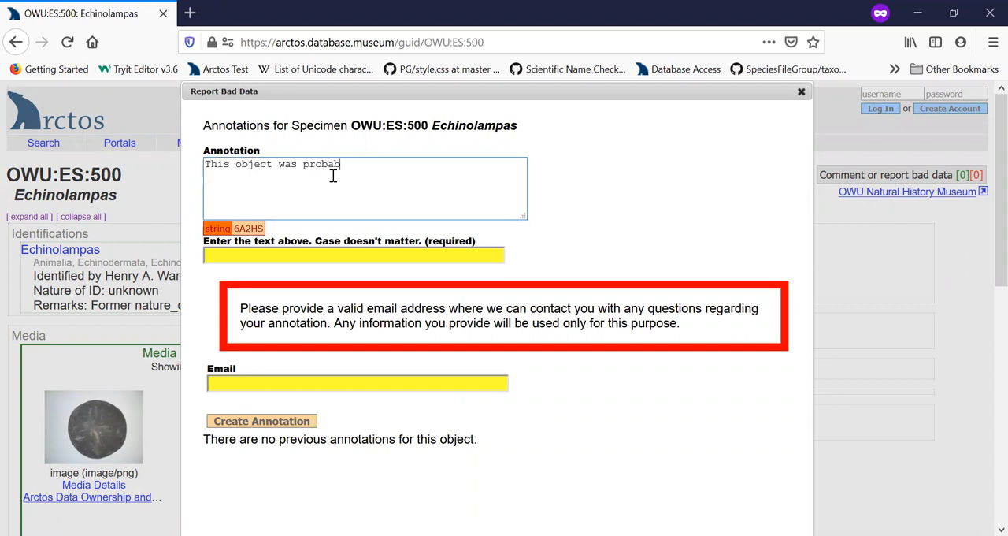
{"action": "type", "text": "ly not \""}
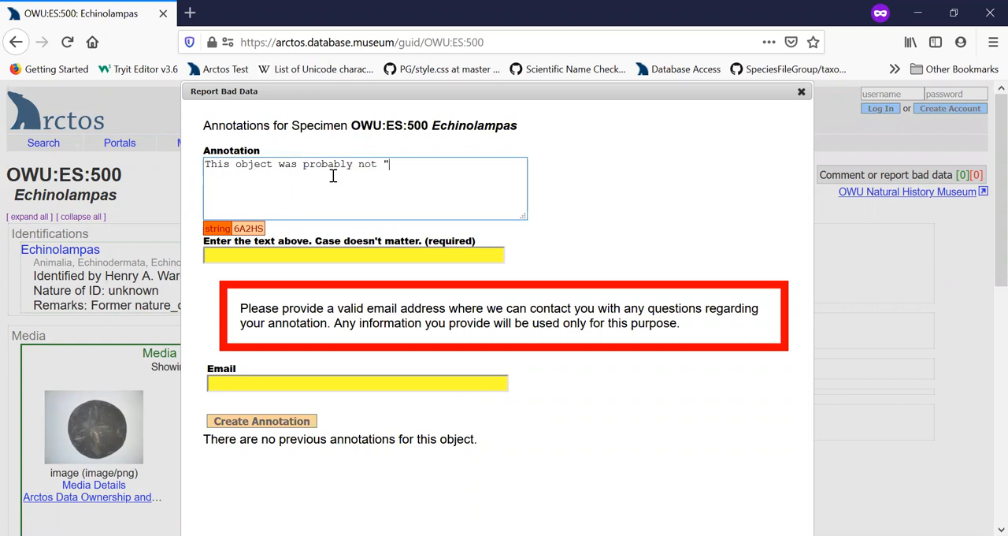
{"action": "type", "text": "created"}
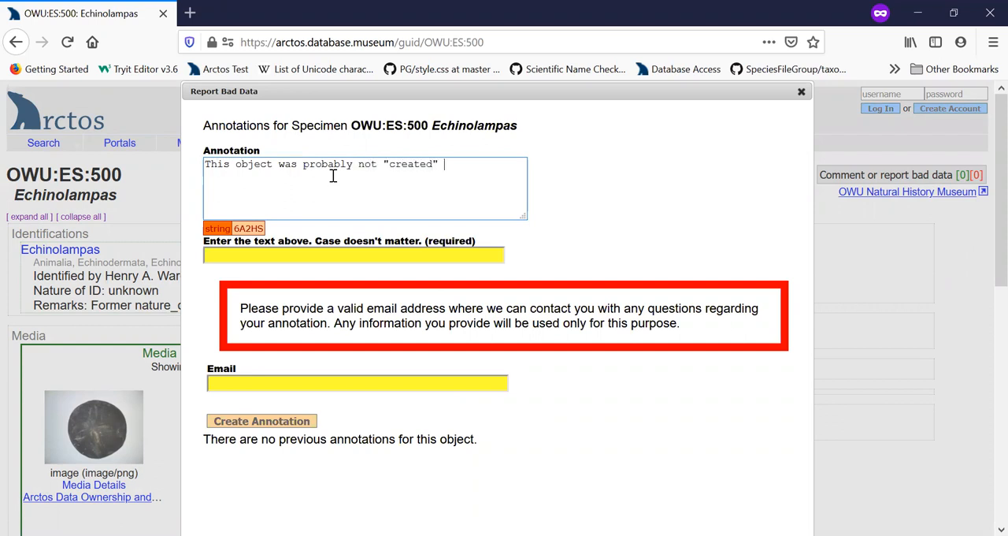
{"action": "type", "text": "by Wards. I su"}
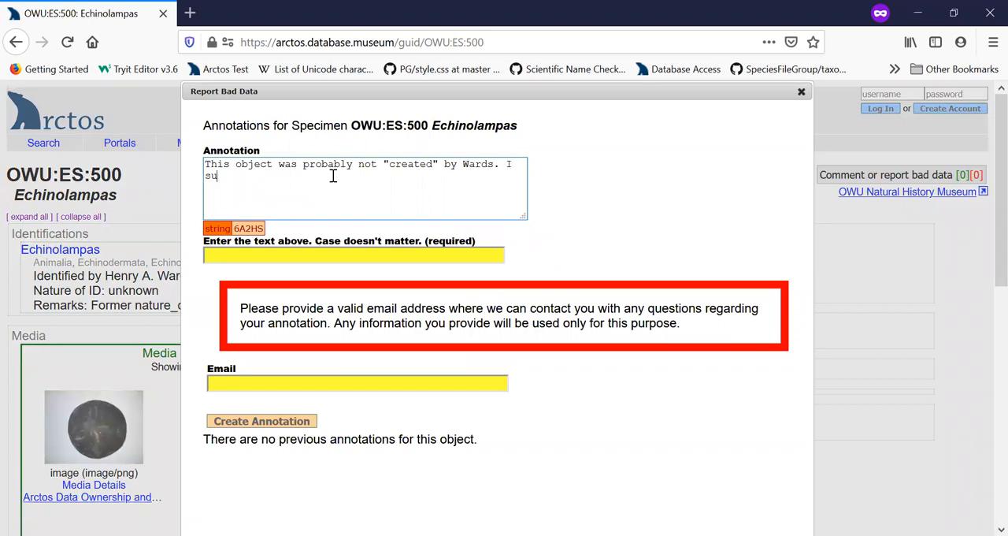
{"action": "type", "text": "ggest the"}
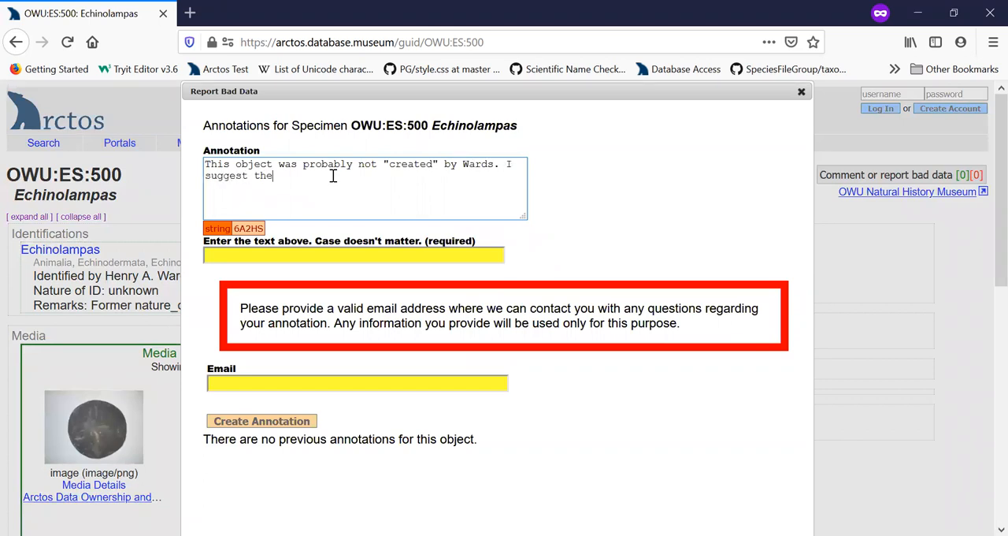
{"action": "type", "text": "addition of"}
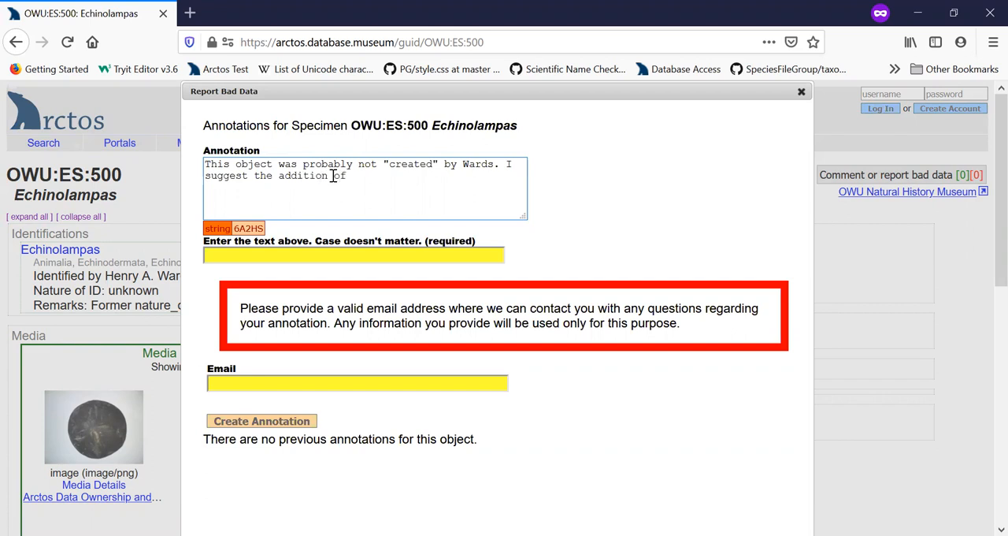
{"action": "type", "text": "\""}
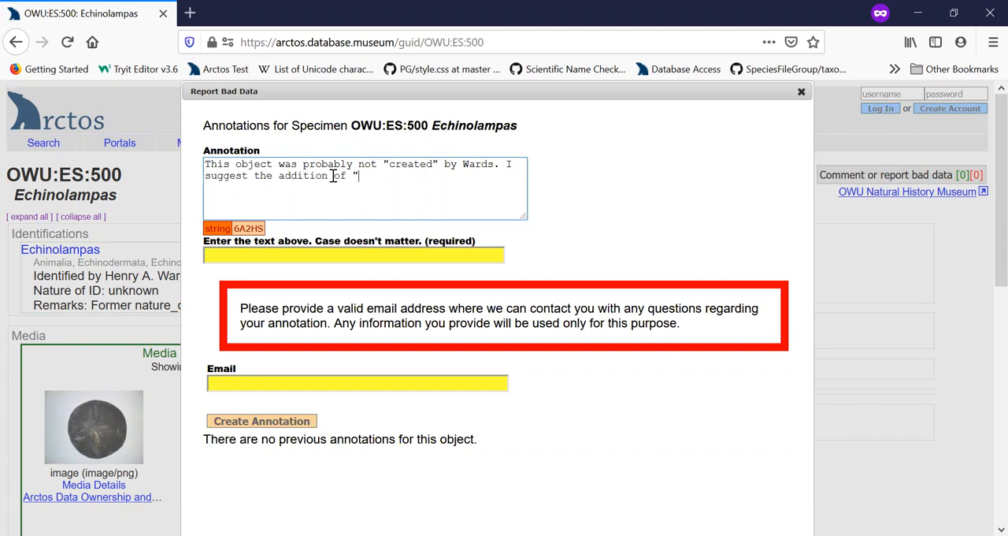
Complete the note proposing "owner" or a new term better reflecting Ward's association with the object.
{"action": "type", "text": "own"}
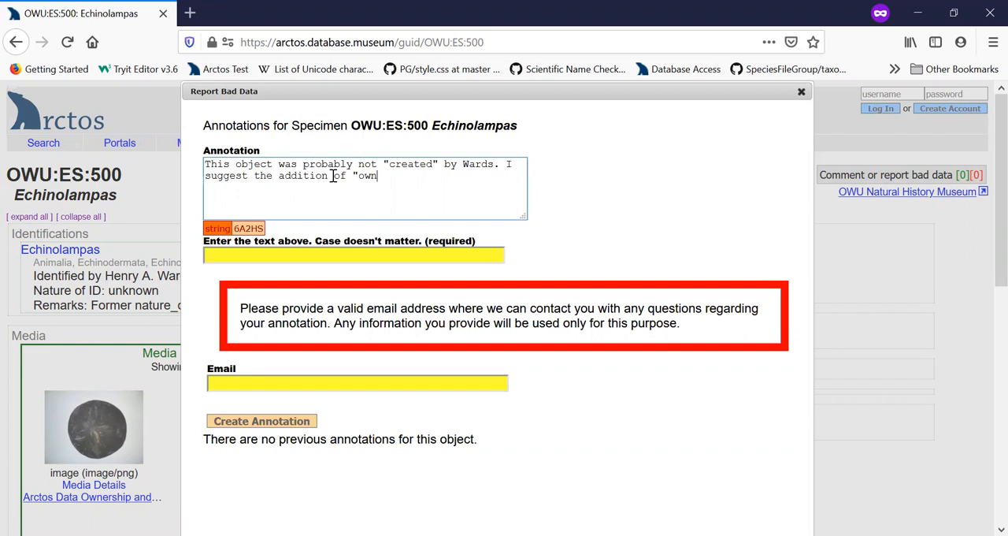
{"action": "type", "text": "er\""}
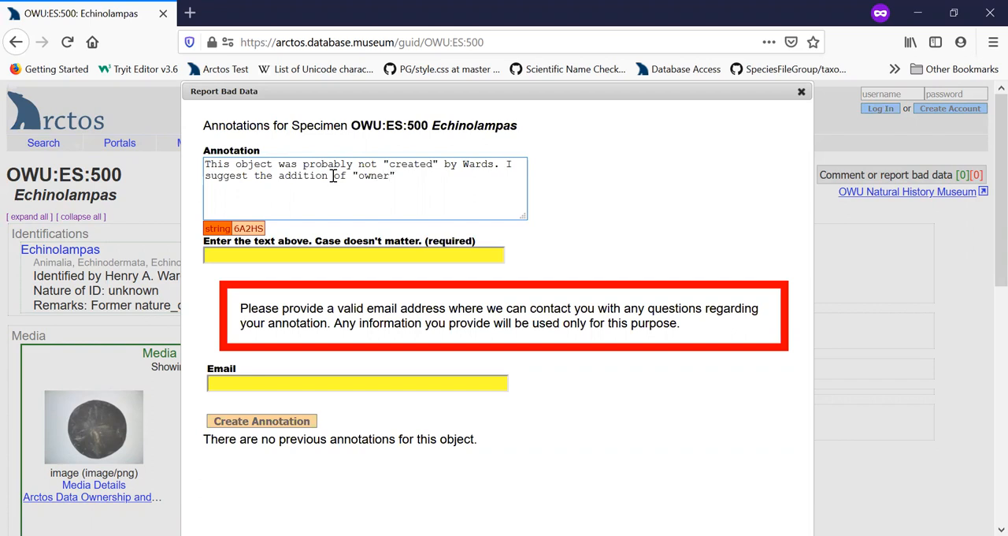
{"action": "type", "text": "or some new"}
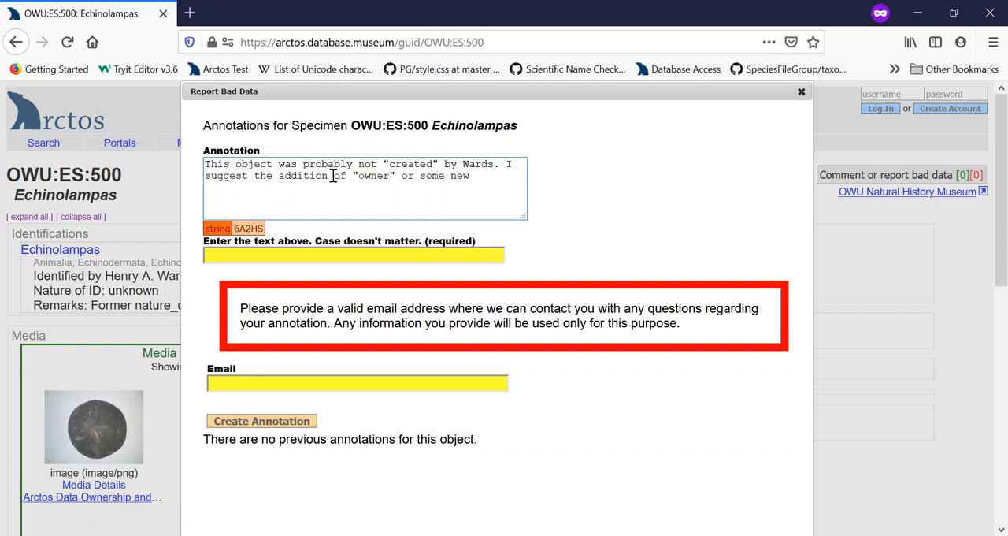
{"action": "type", "text": "term"}
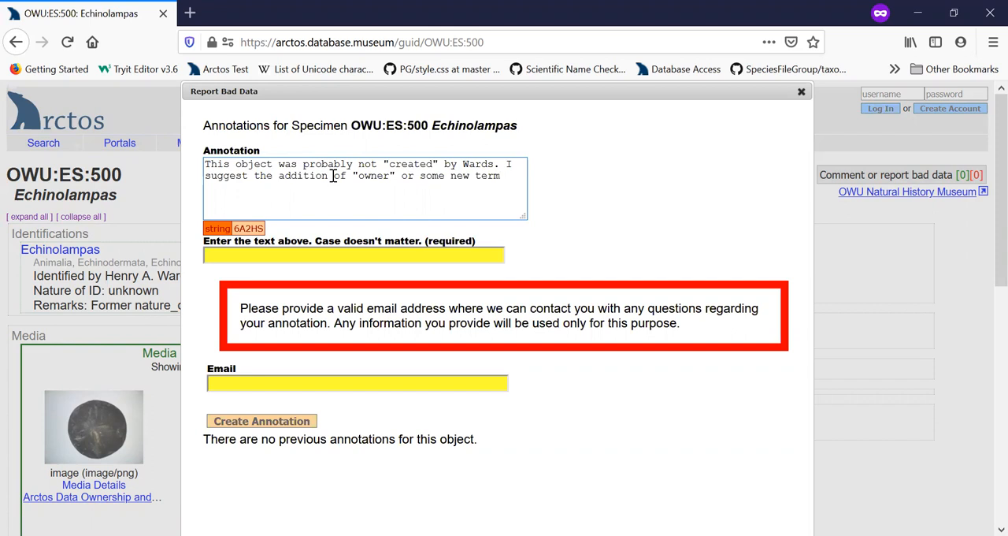
{"action": "type", "text": "that better"}
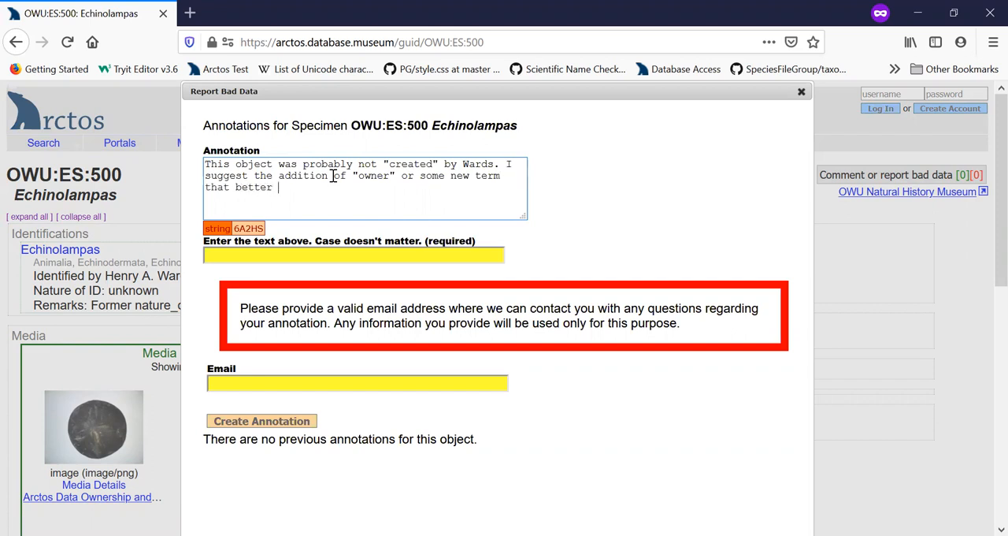
{"action": "type", "text": "reflects"}
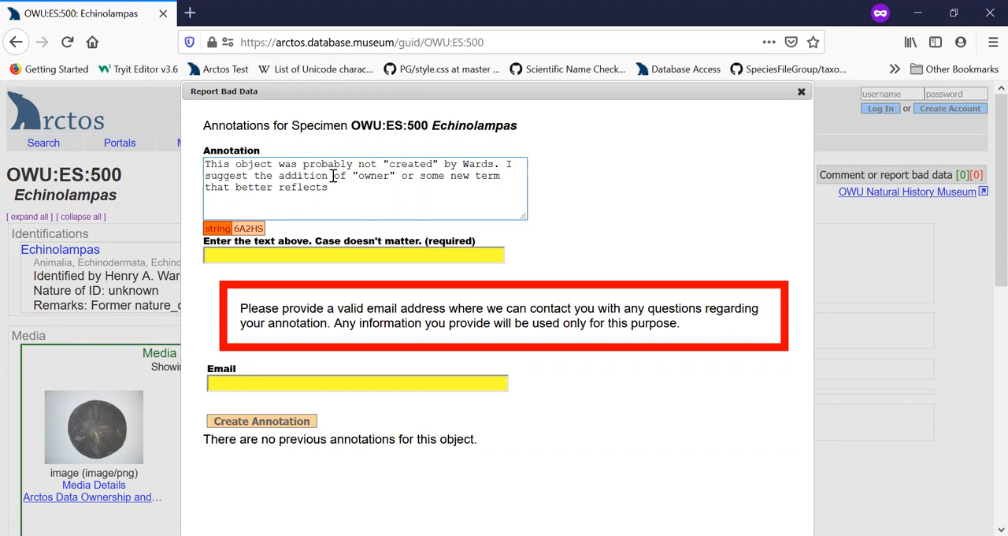
{"action": "type", "text": "Ward's"}
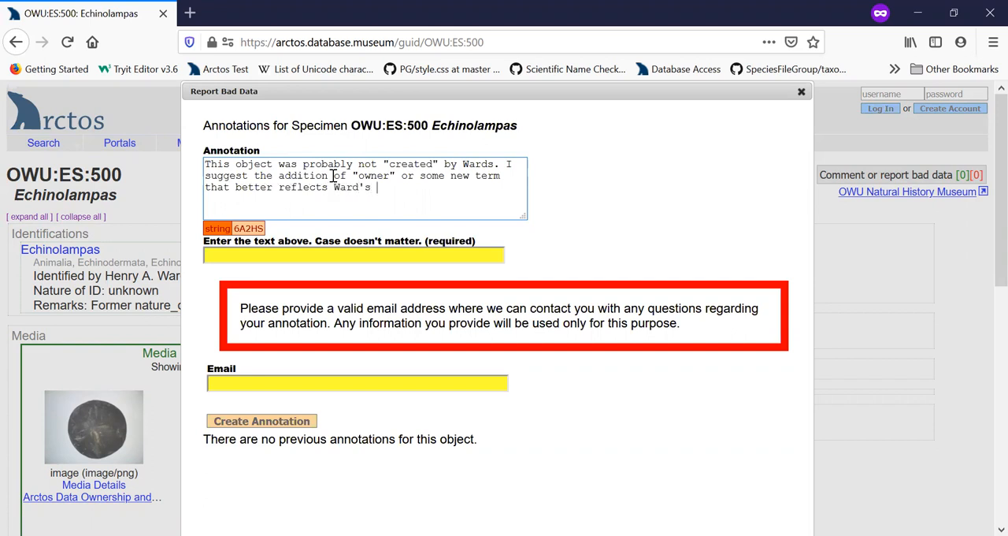
{"action": "type", "text": "association with the"}
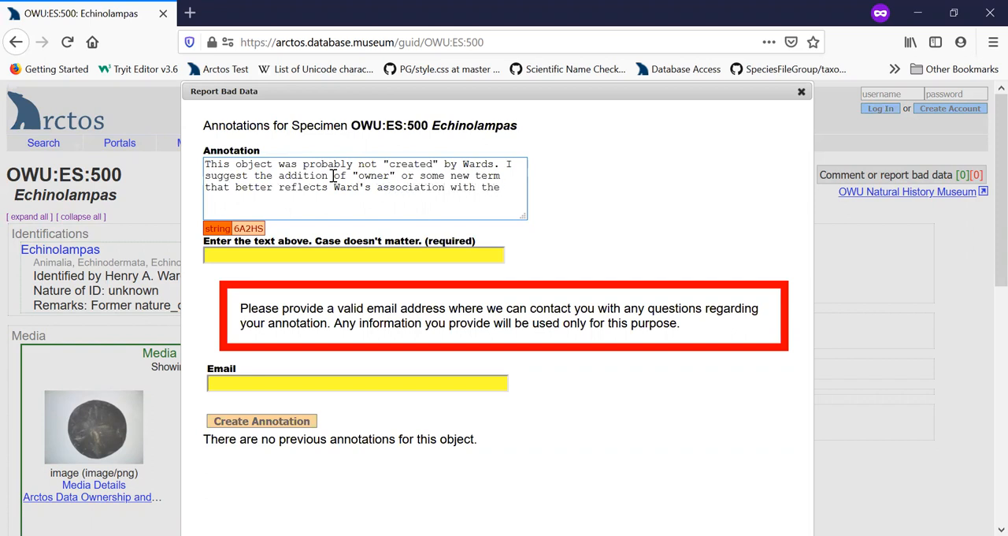
{"action": "type", "text": "ob"}
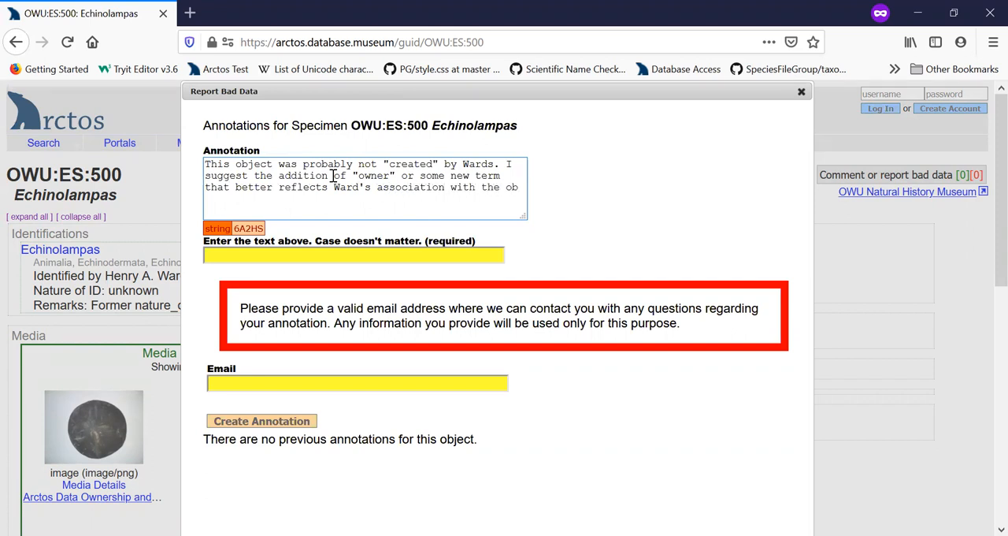
{"action": "type", "text": "object."}
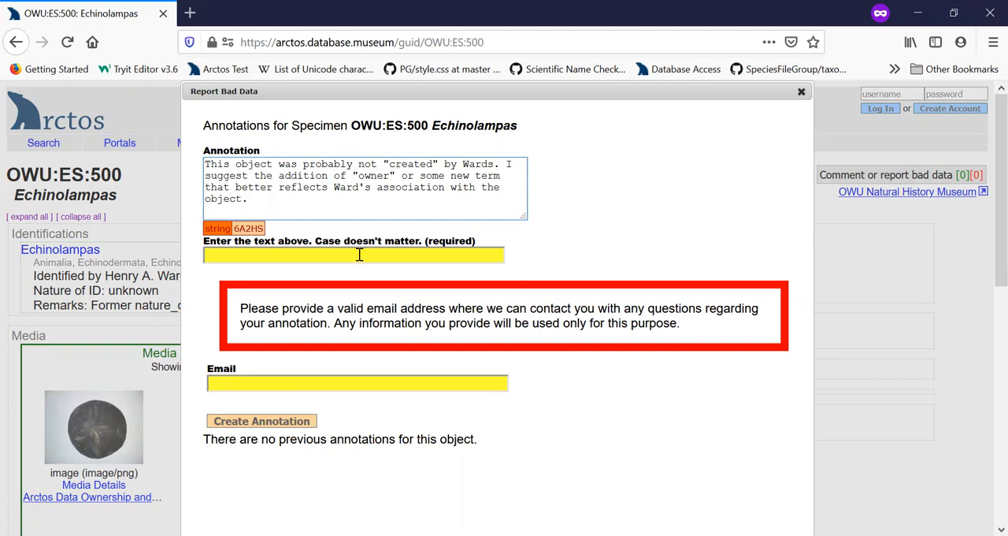
{"action": "mouse_move", "coordinate": [675, 220]}
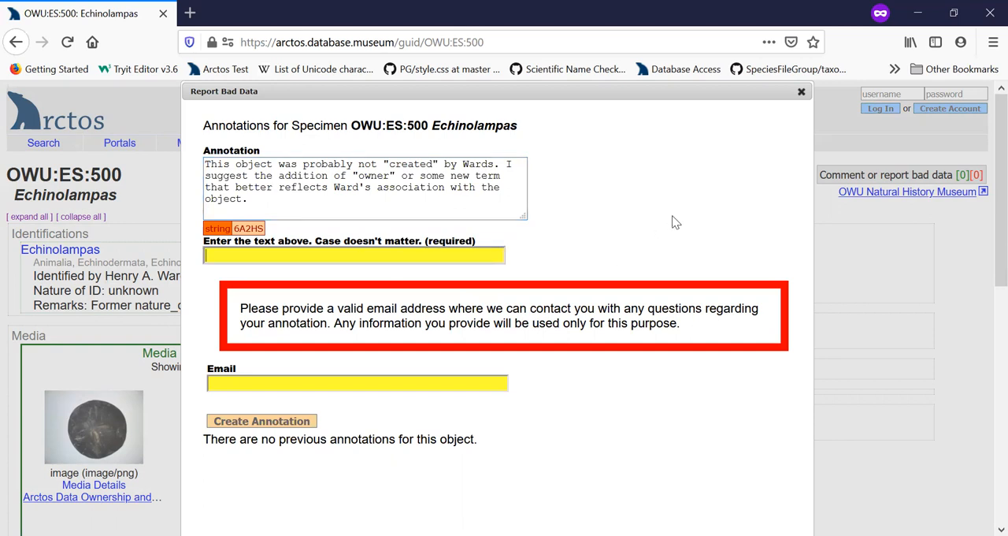
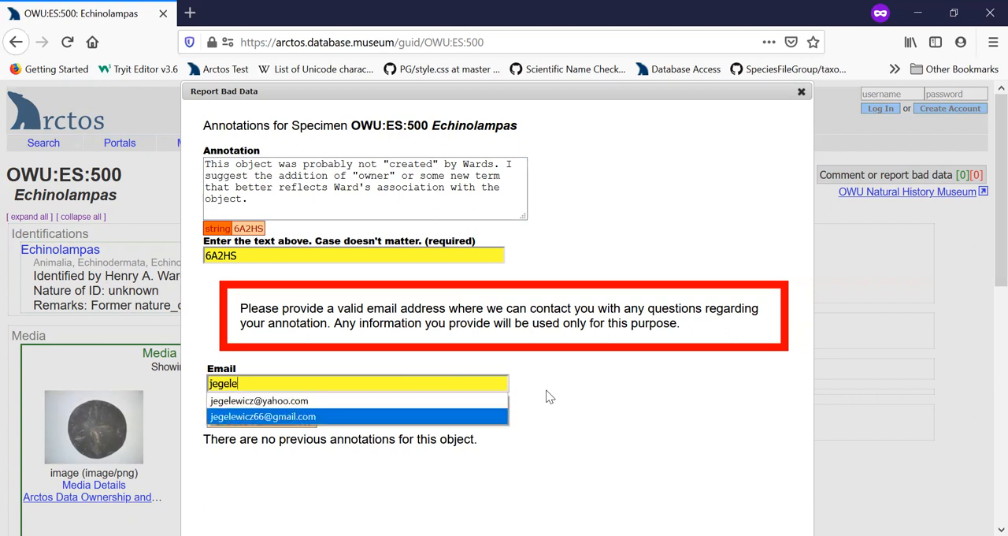
{"action": "left_click", "coordinate": [262, 416]}
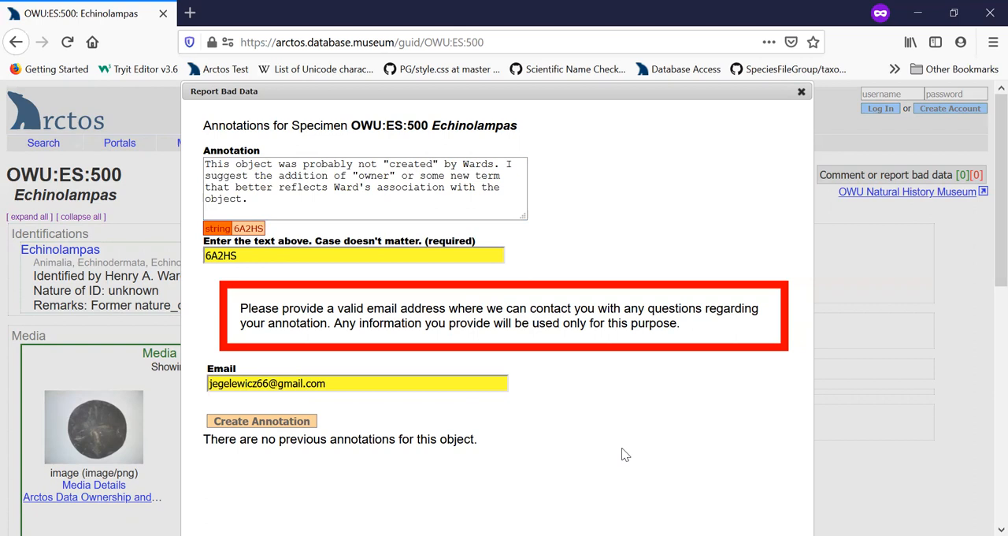
Submit the annotation for OWU:ES:500 and acknowledge the saved confirmation.
{"action": "left_click", "coordinate": [262, 420]}
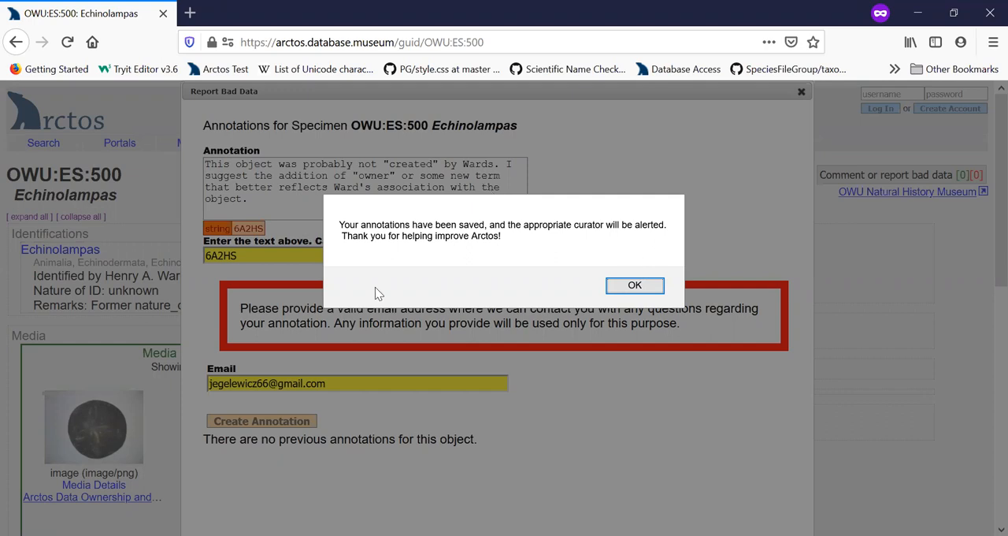
{"action": "mouse_move", "coordinate": [594, 274]}
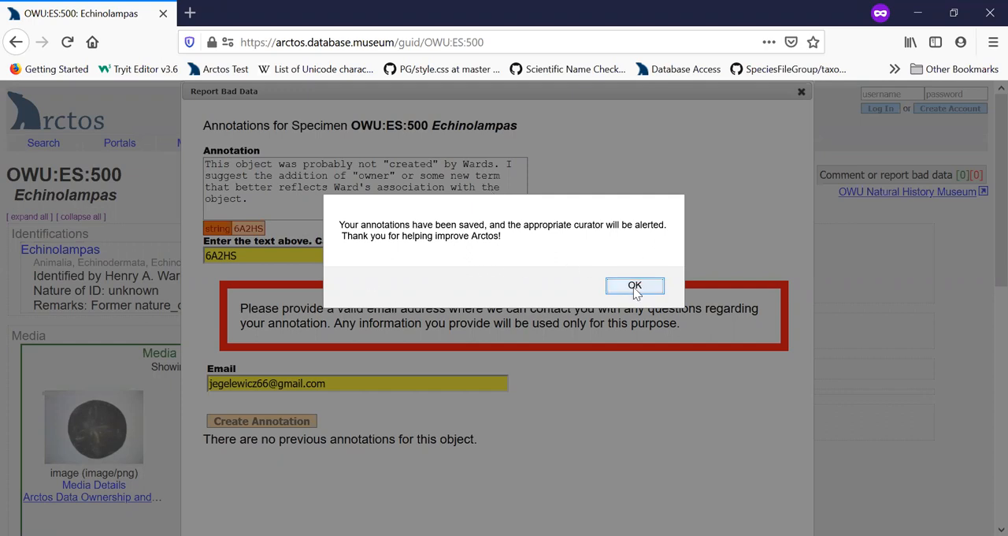
{"action": "left_click", "coordinate": [636, 285]}
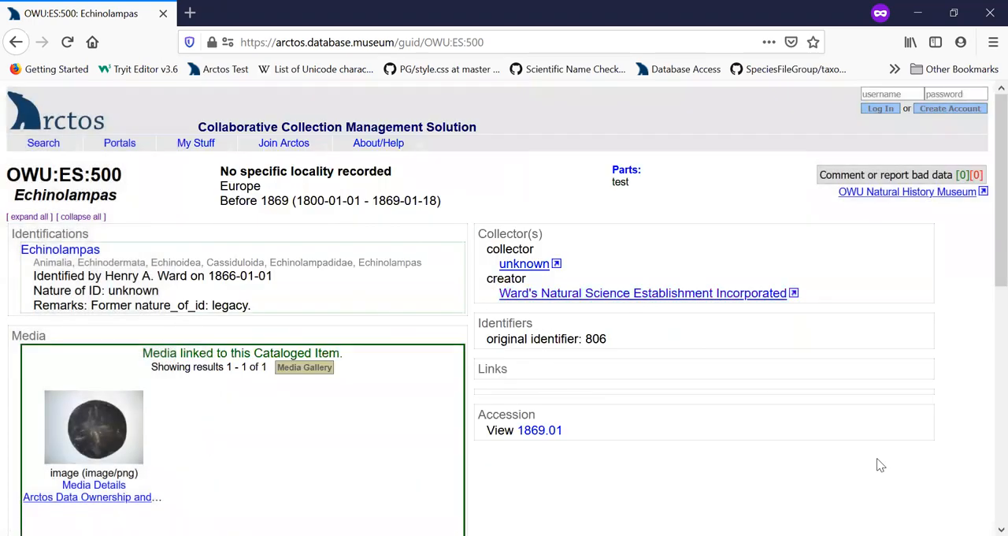
Reload the record so the report-bad-data counter reads [1].
{"action": "left_click", "coordinate": [69, 39]}
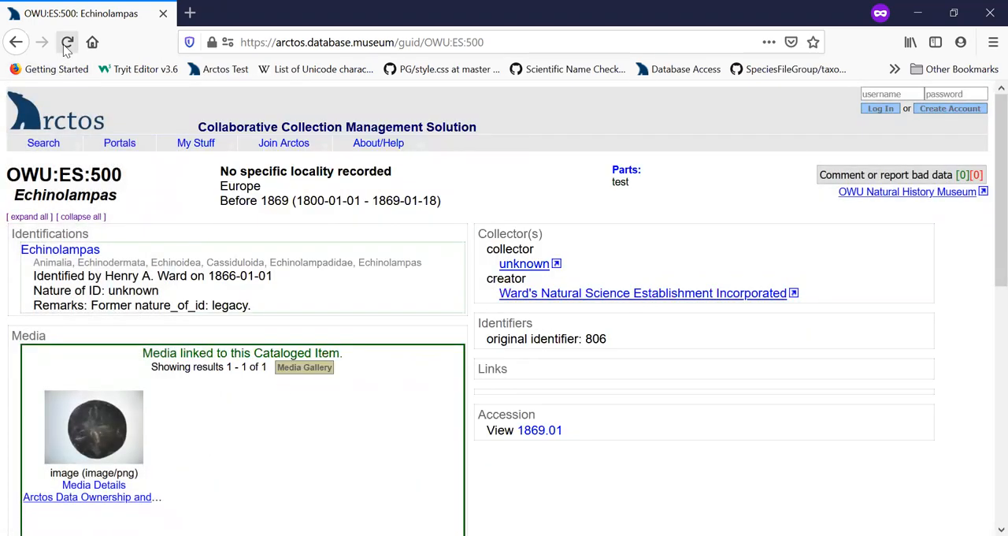
{"action": "left_click", "coordinate": [69, 43]}
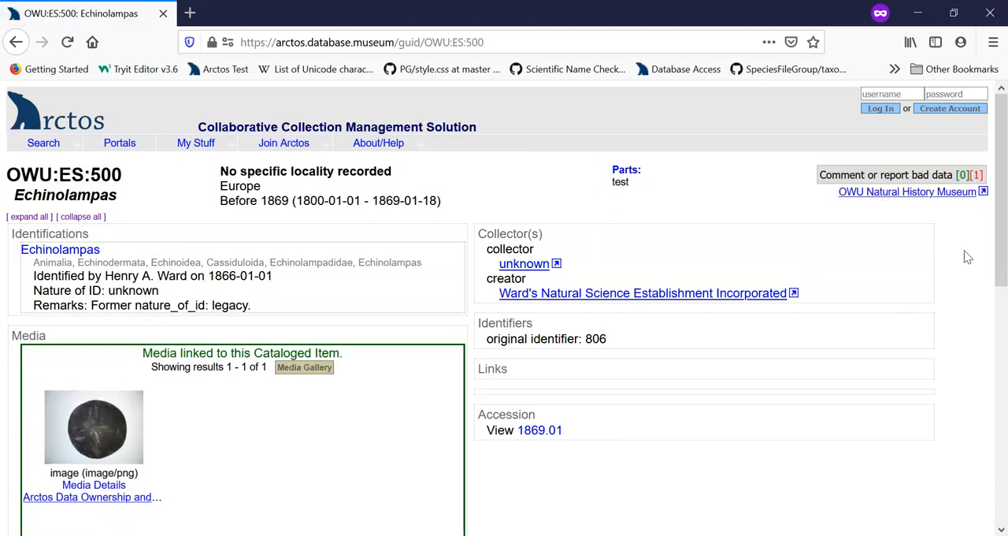
{"action": "mouse_move", "coordinate": [964, 179]}
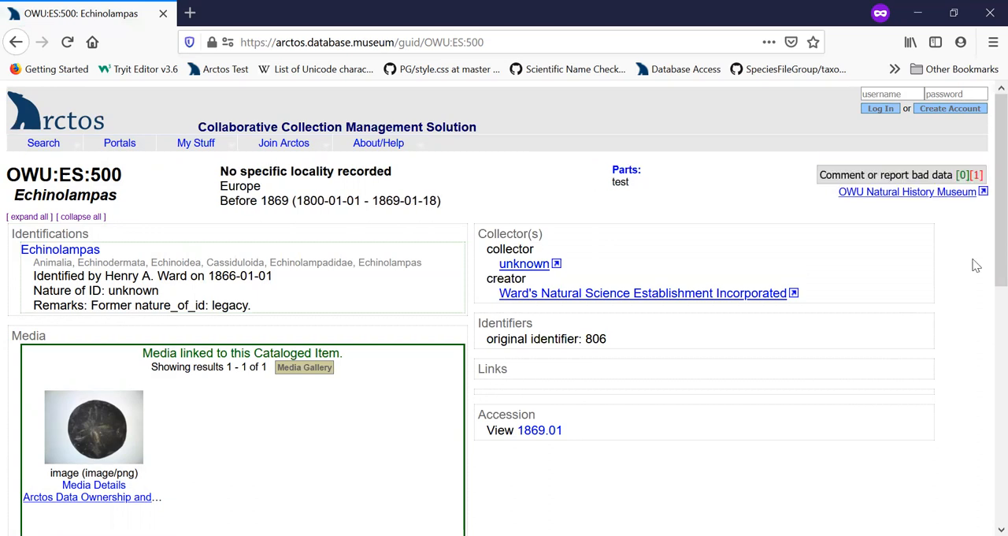
{"action": "mouse_move", "coordinate": [909, 304]}
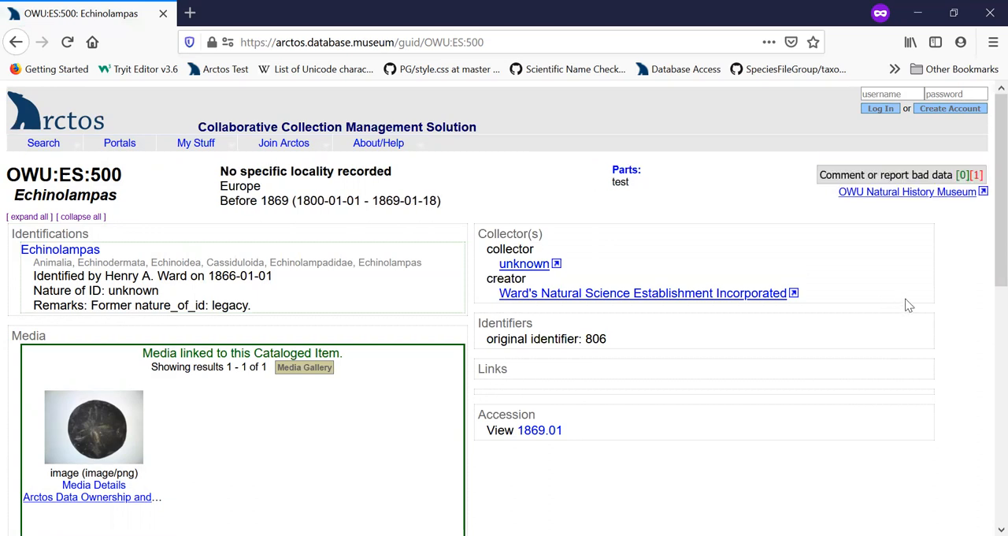